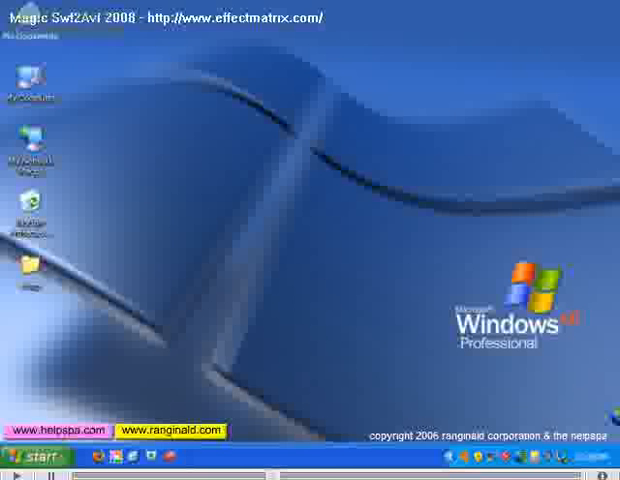
{"action": "mouse_move", "coordinate": [30, 40]}
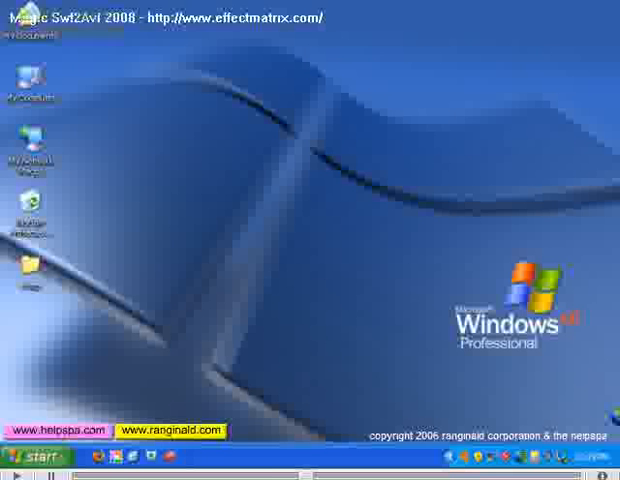
{"action": "mouse_move", "coordinate": [33, 210]}
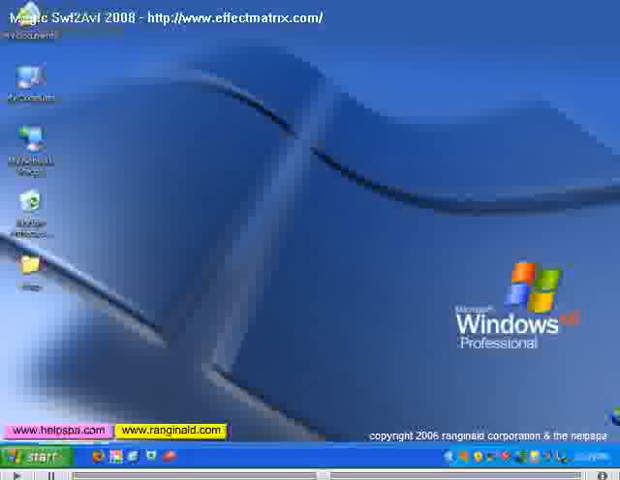
Place an avast! 4 Personal shortcut on the desktop from the Quick Launch bar
{"action": "left_click", "coordinate": [33, 457]}
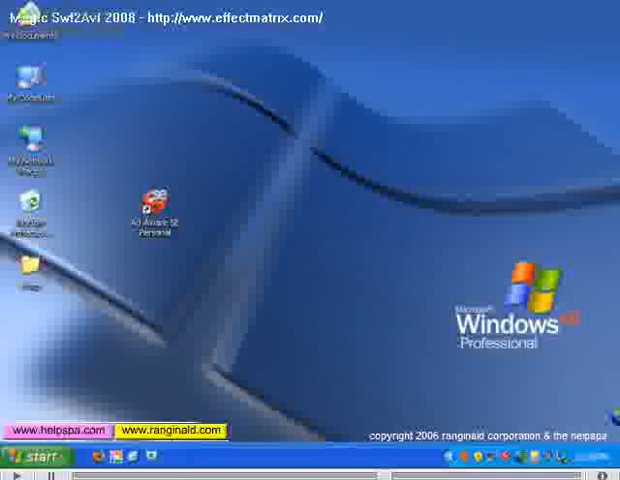
Move the avast! 4 Personal desktop shortcut back into the Quick Launch bar
{"action": "left_click_drag", "start_coordinate": [153, 210], "coordinate": [30, 345]}
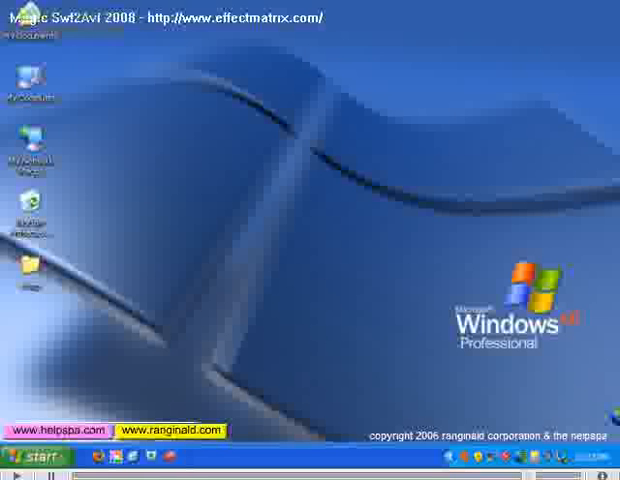
{"action": "left_click", "coordinate": [35, 457]}
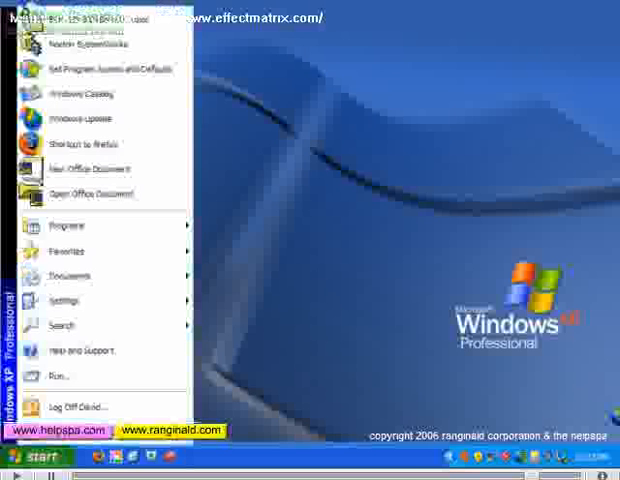
{"action": "left_click", "coordinate": [62, 225]}
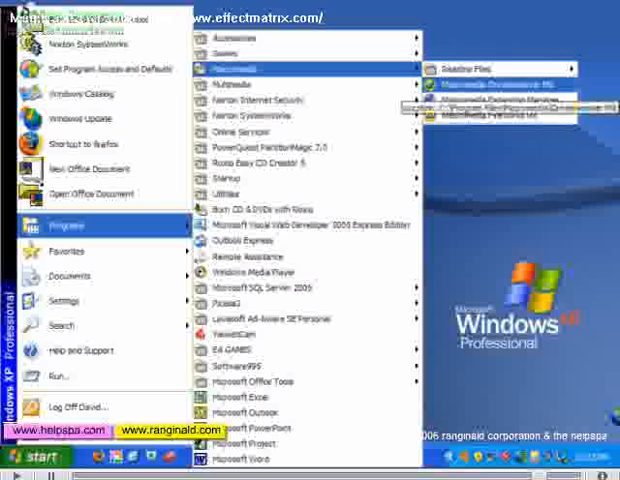
{"action": "left_click", "coordinate": [450, 250]}
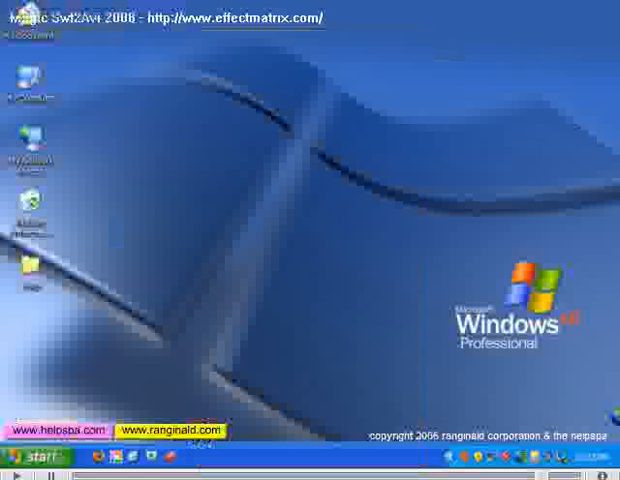